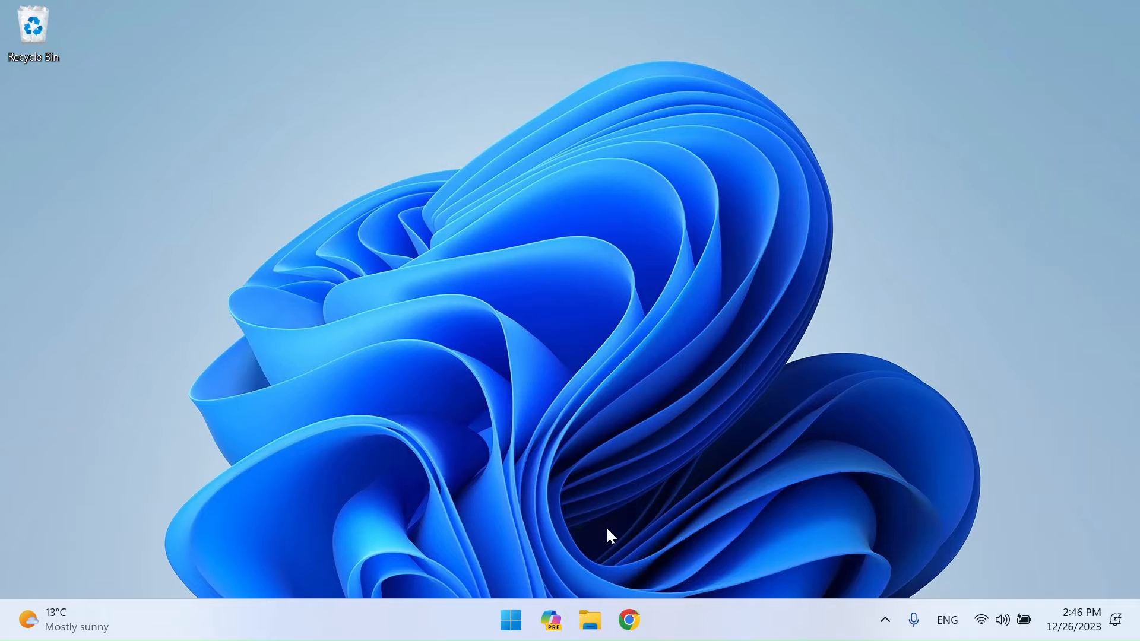
{"action": "mouse_move", "coordinate": [628, 620]}
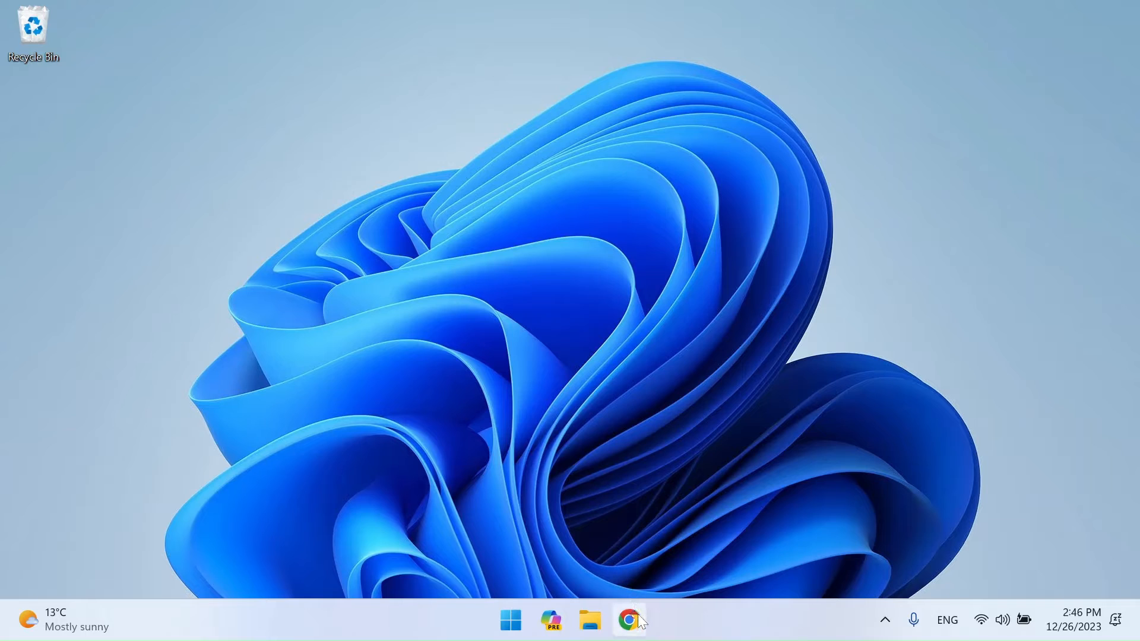
Launch Google Chrome from the taskbar to a new tab.
{"action": "left_click", "coordinate": [629, 620]}
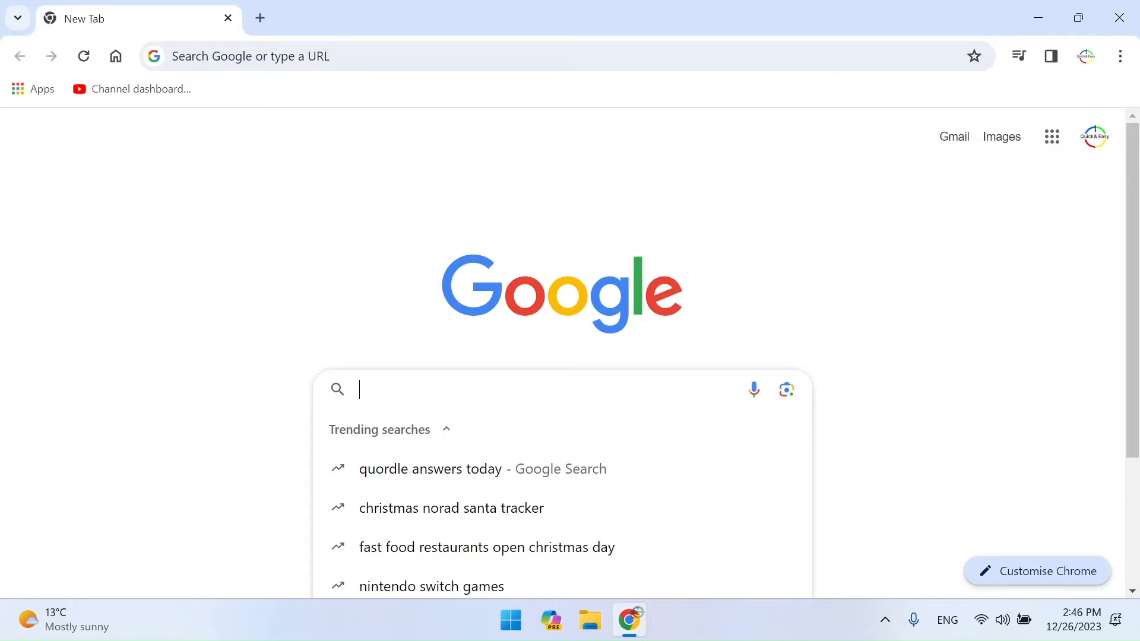
Go to redhat.com and continue to the Red Hat Developer site via Developers.
{"action": "type", "text": "redhat.com/en"}
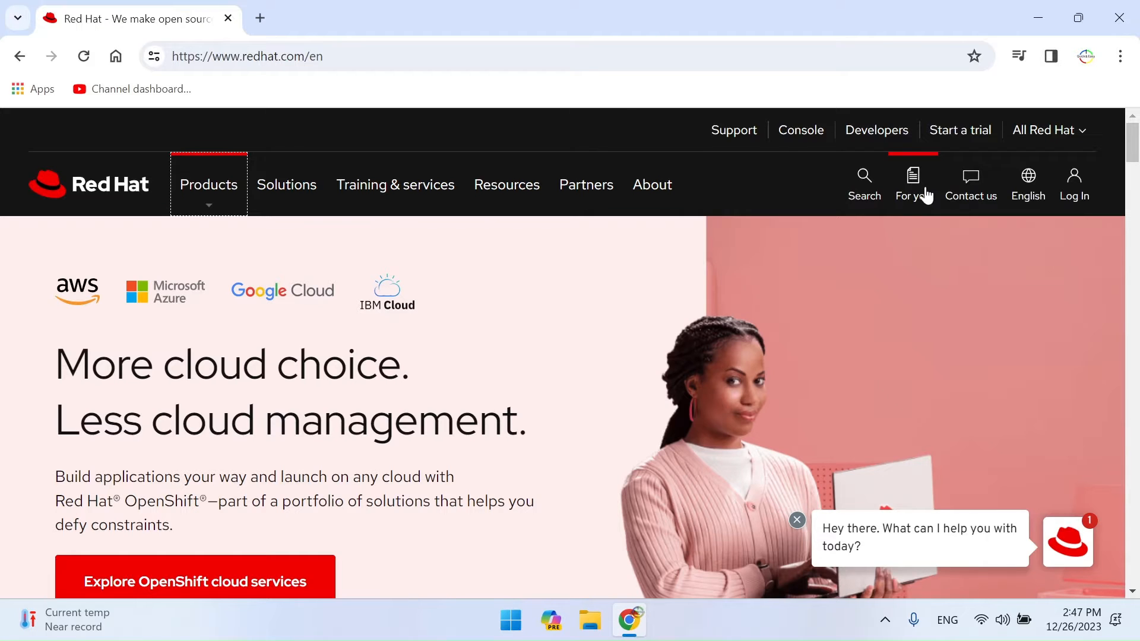
{"action": "mouse_move", "coordinate": [876, 129]}
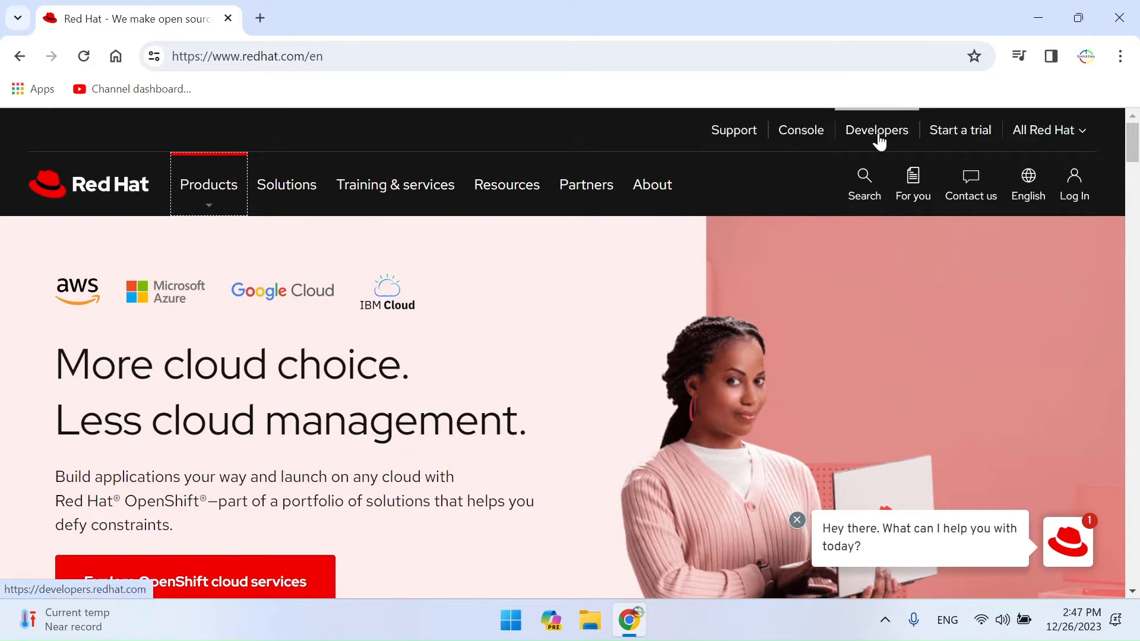
{"action": "left_click", "coordinate": [876, 129]}
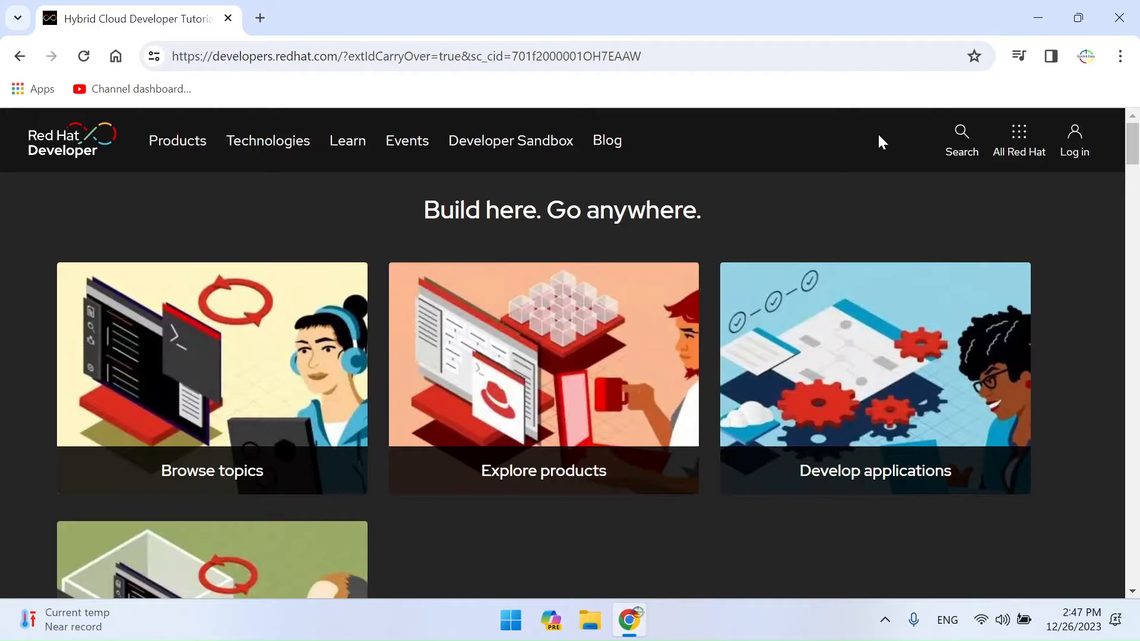
{"action": "mouse_move", "coordinate": [510, 245]}
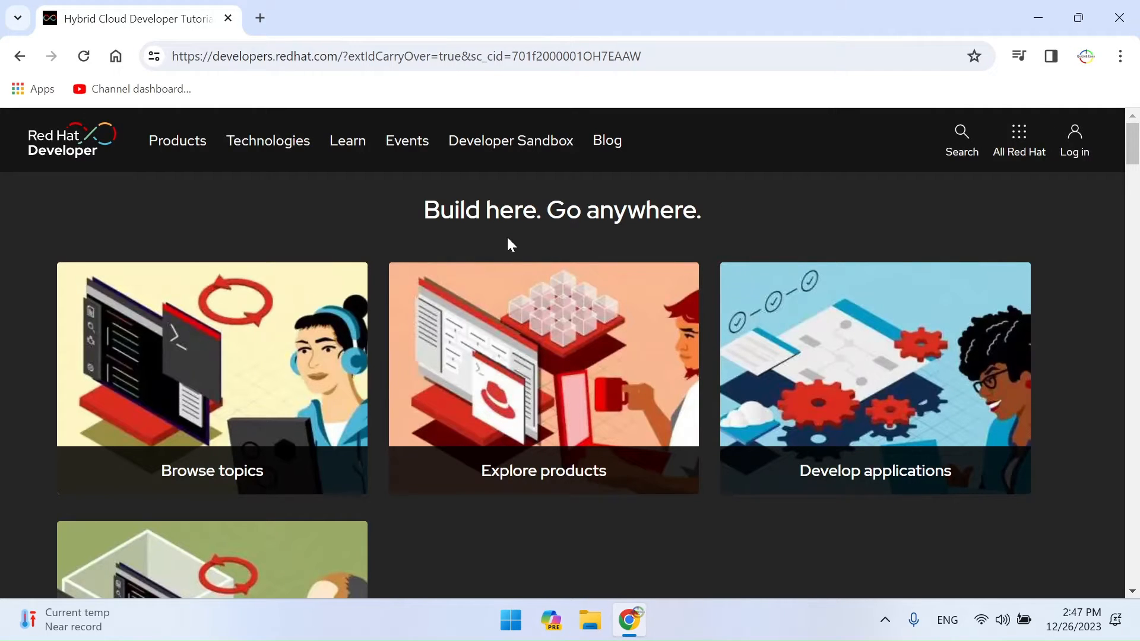
{"action": "mouse_move", "coordinate": [1075, 138]}
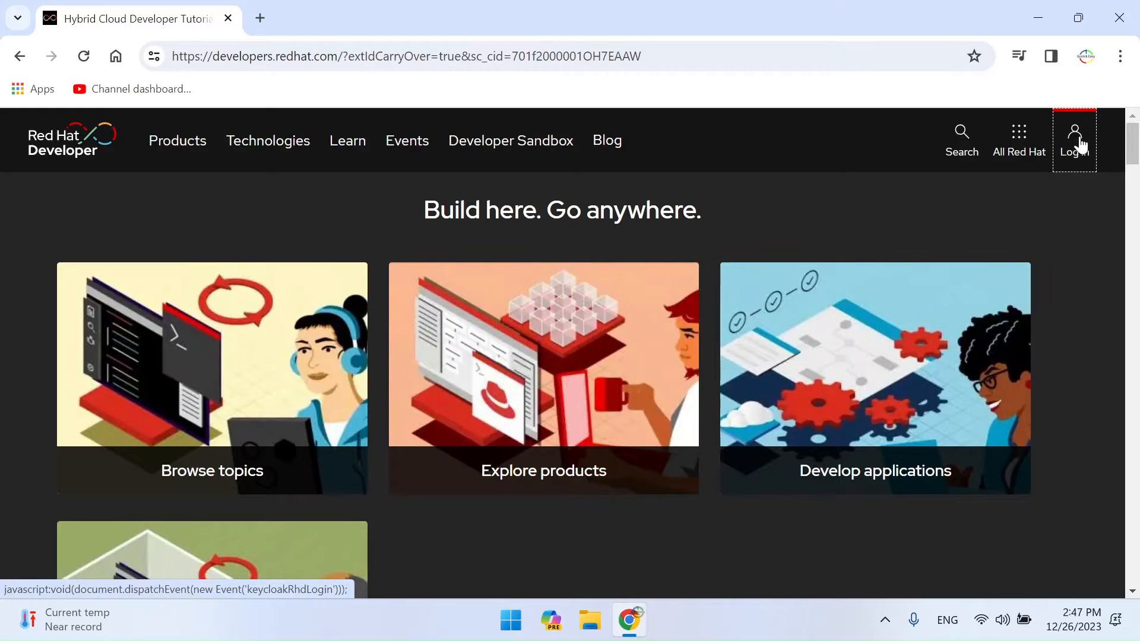
Bring up the Red Hat login page showing Google, Microsoft and GitHub sign-in options.
{"action": "left_click", "coordinate": [1074, 135]}
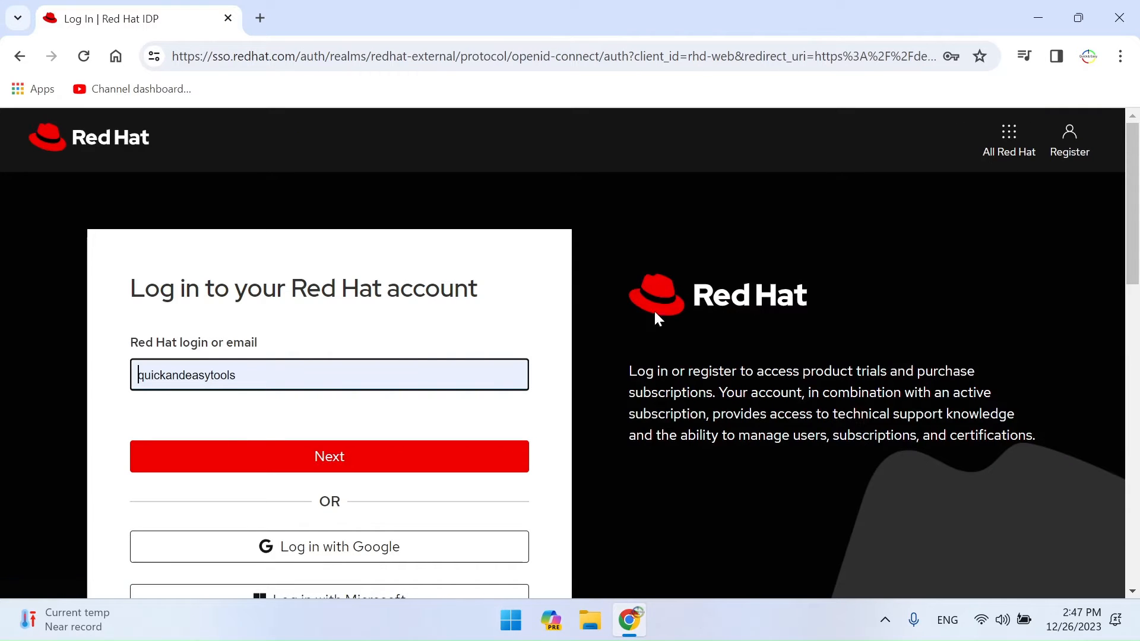
{"action": "scroll", "scroll_direction": "down", "scroll_amount": 3}
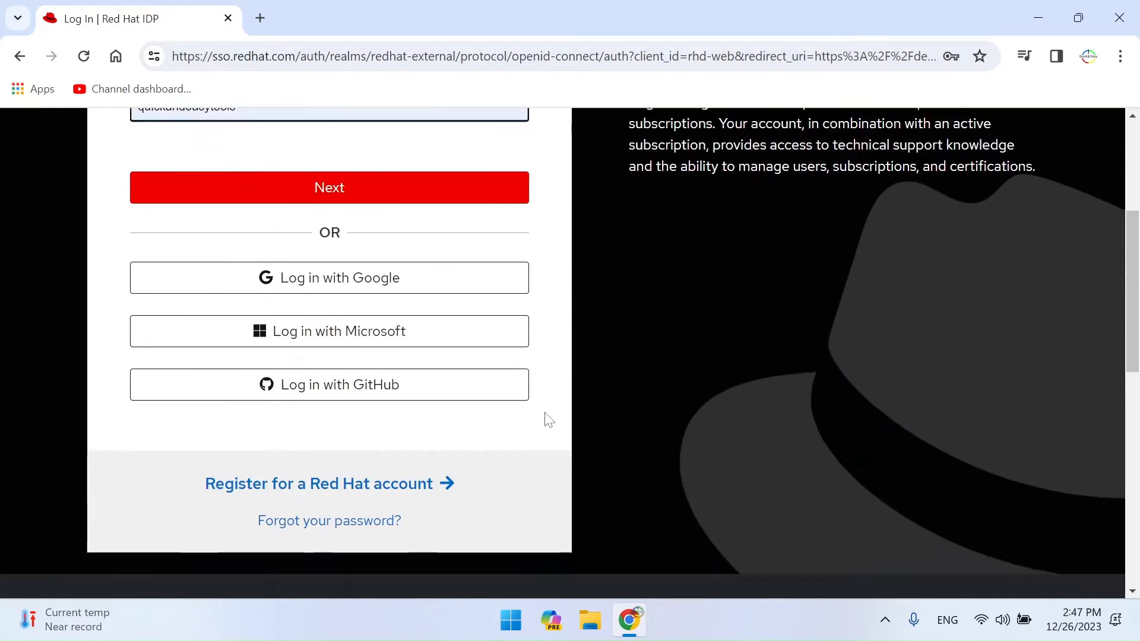
{"action": "scroll", "scroll_direction": "down", "scroll_amount": 3}
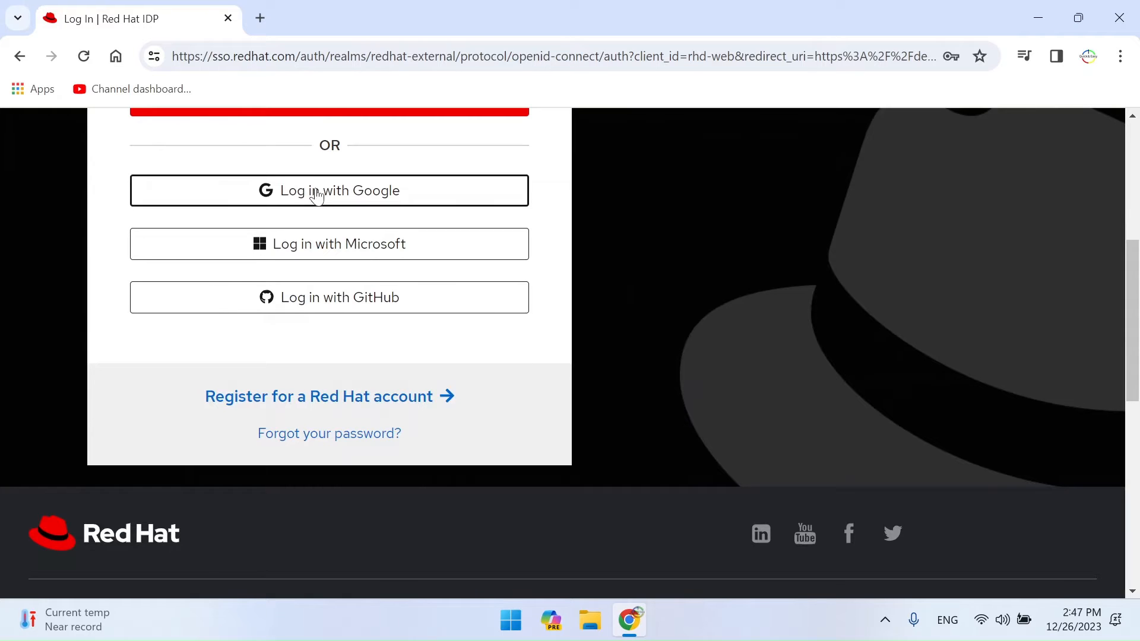
{"action": "mouse_move", "coordinate": [329, 297]}
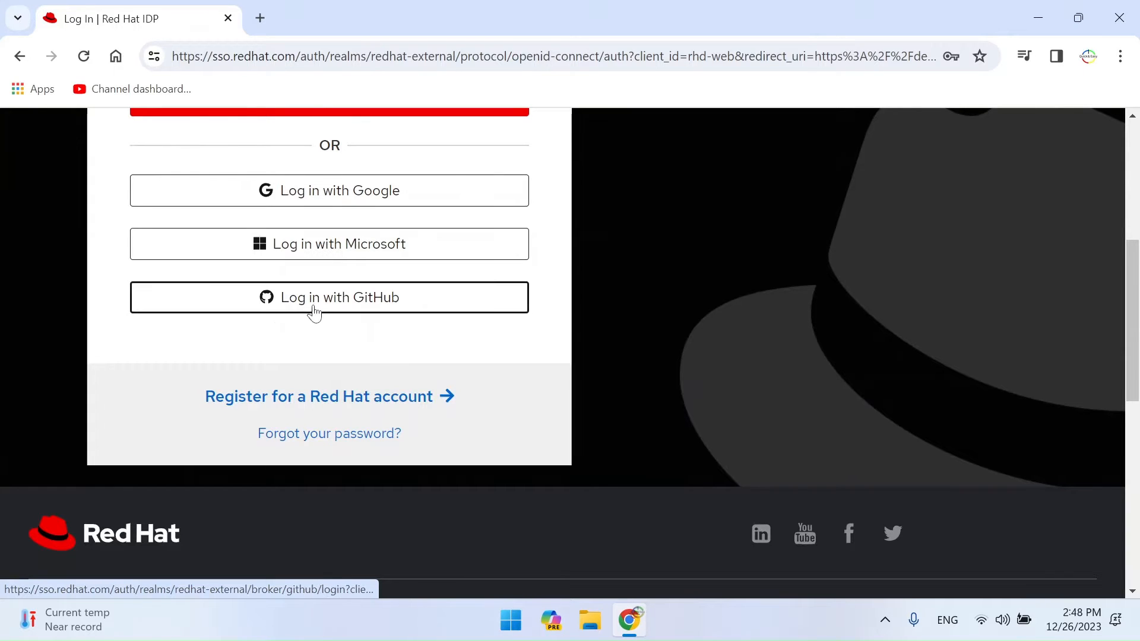
{"action": "mouse_move", "coordinate": [329, 397]}
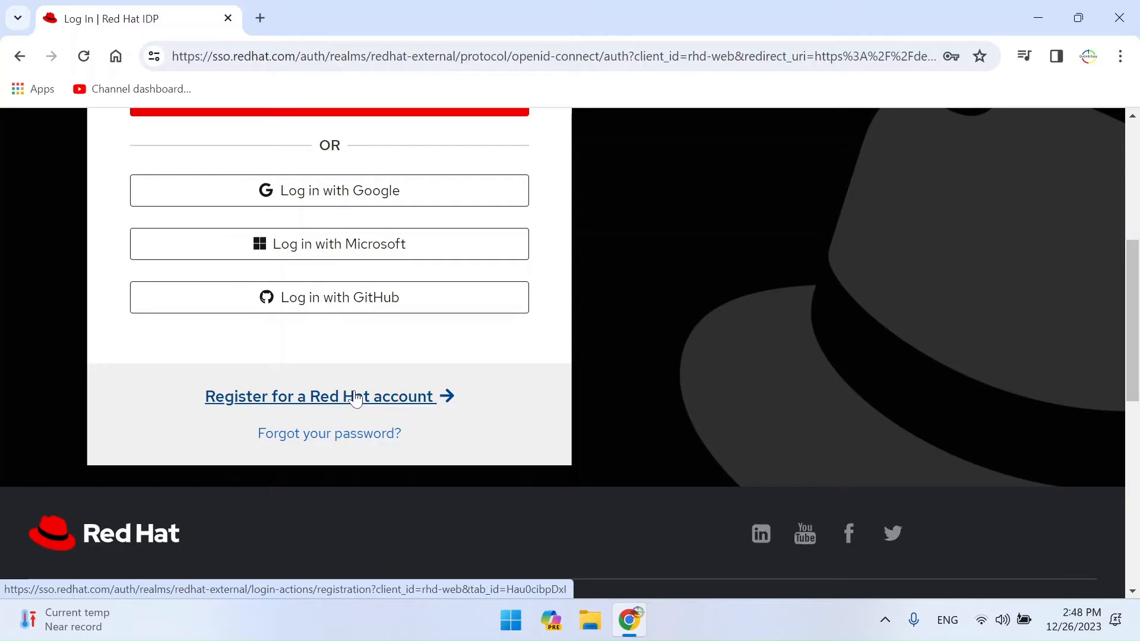
{"action": "mouse_move", "coordinate": [352, 402]}
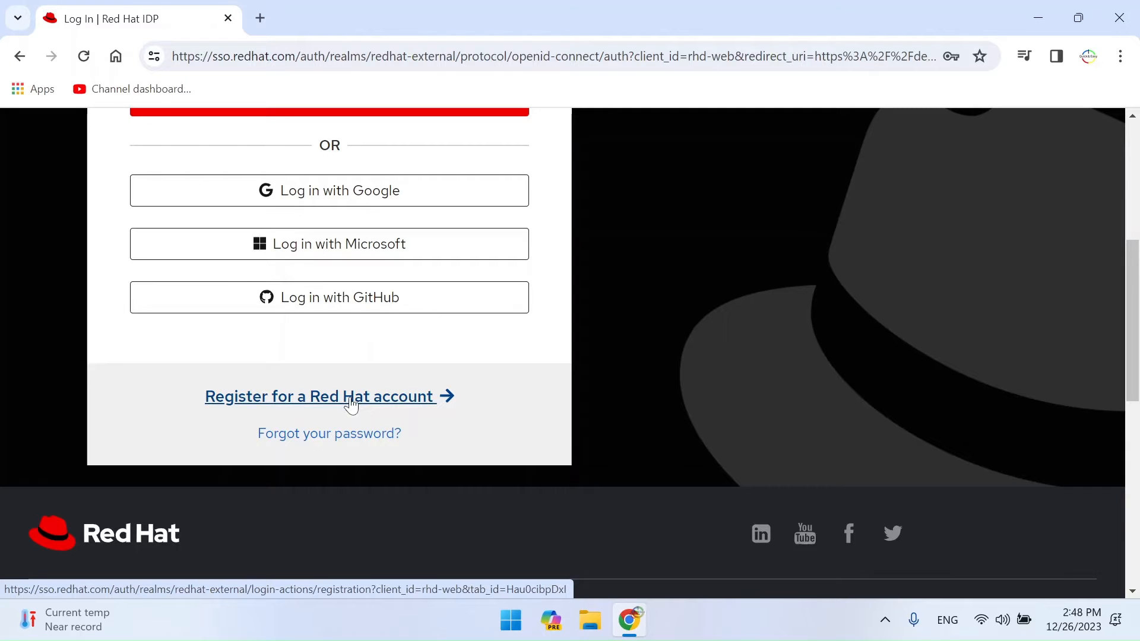
Browse the registration form, opt in to Developer email notifications, and return to login.
{"action": "left_click", "coordinate": [319, 397]}
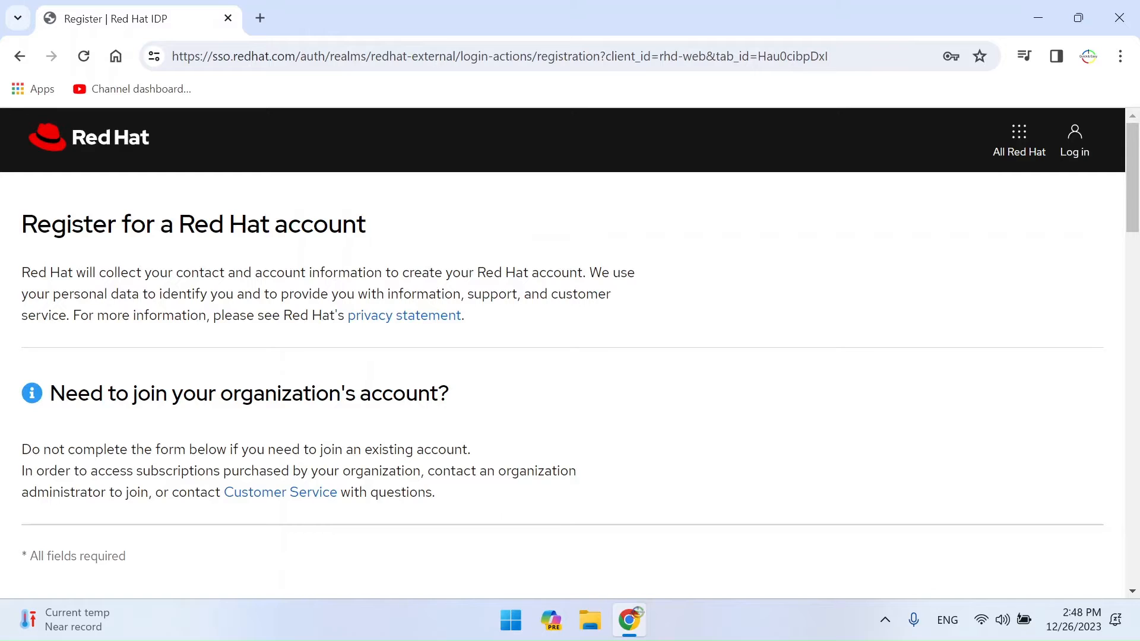
{"action": "scroll", "scroll_direction": "down", "scroll_amount": 3}
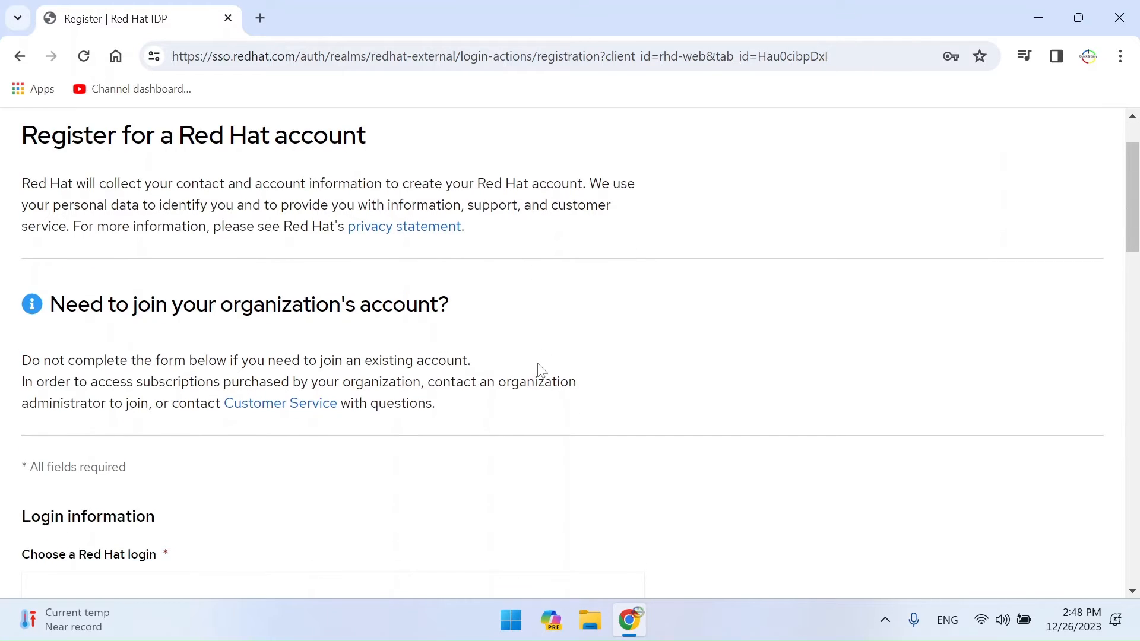
{"action": "scroll", "scroll_direction": "down", "scroll_amount": 3}
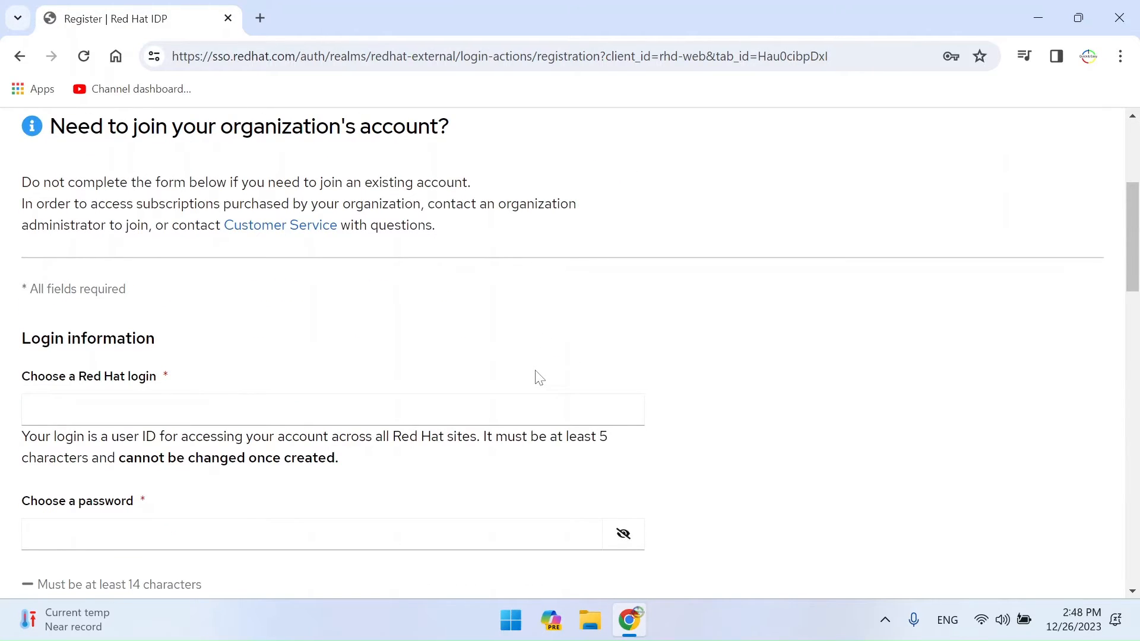
{"action": "scroll", "scroll_direction": "down", "scroll_amount": 3}
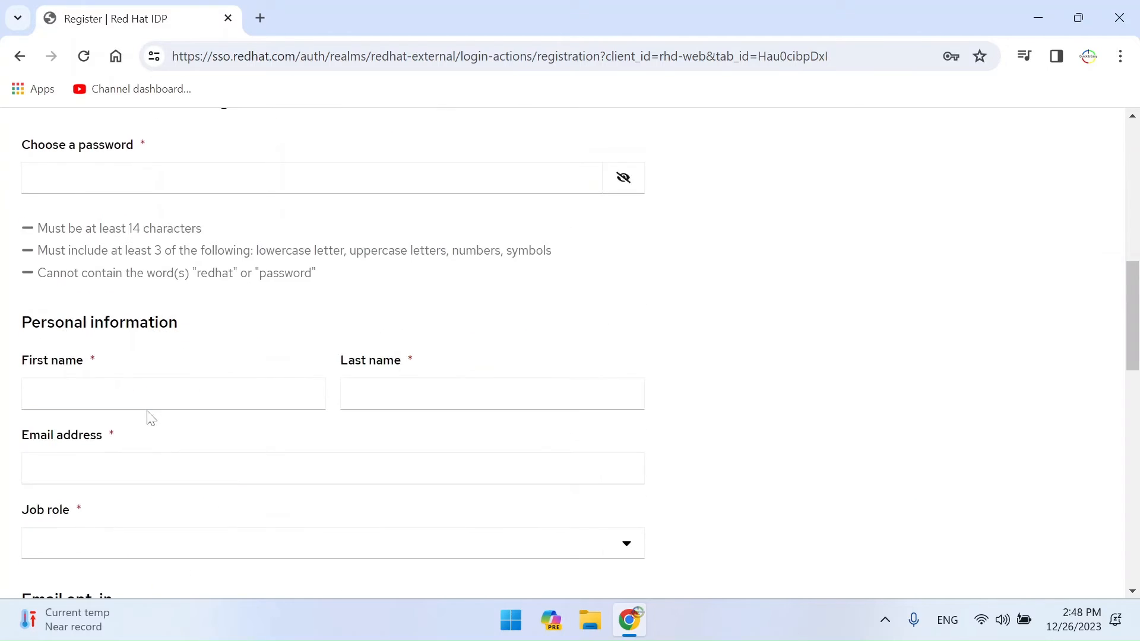
{"action": "scroll", "scroll_direction": "down", "scroll_amount": 3}
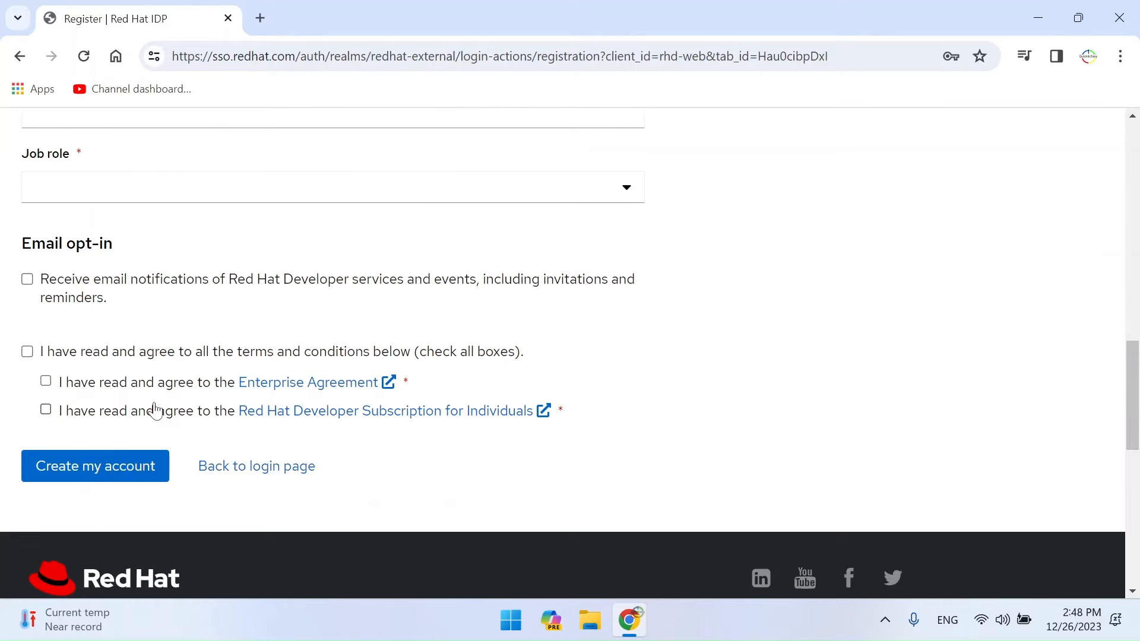
{"action": "scroll", "scroll_direction": "down", "scroll_amount": 3}
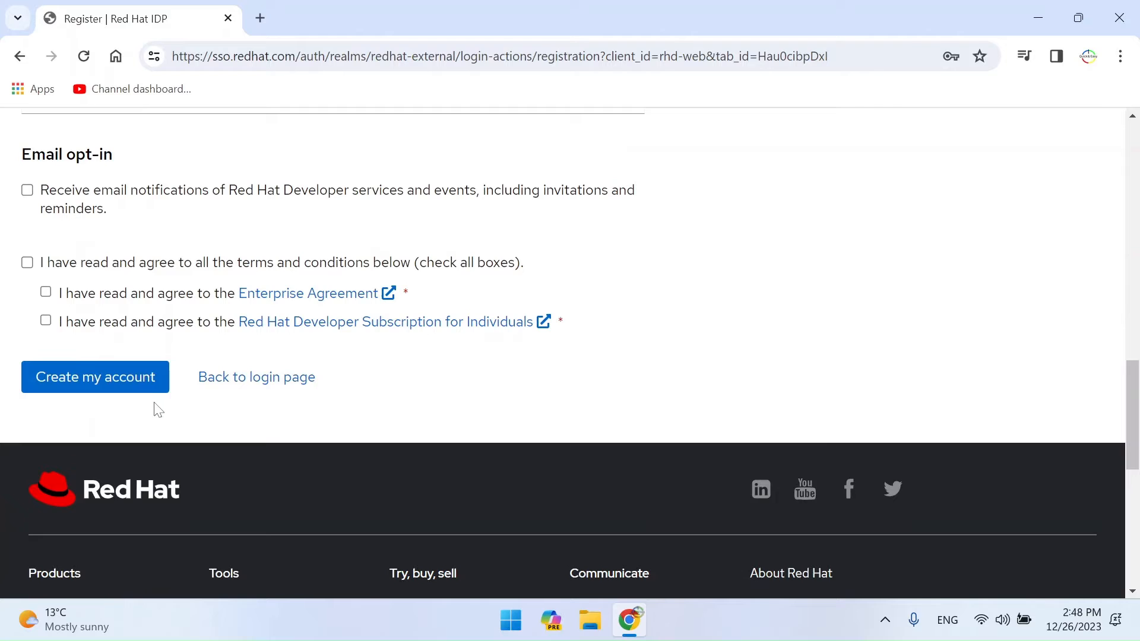
{"action": "left_click", "coordinate": [27, 190]}
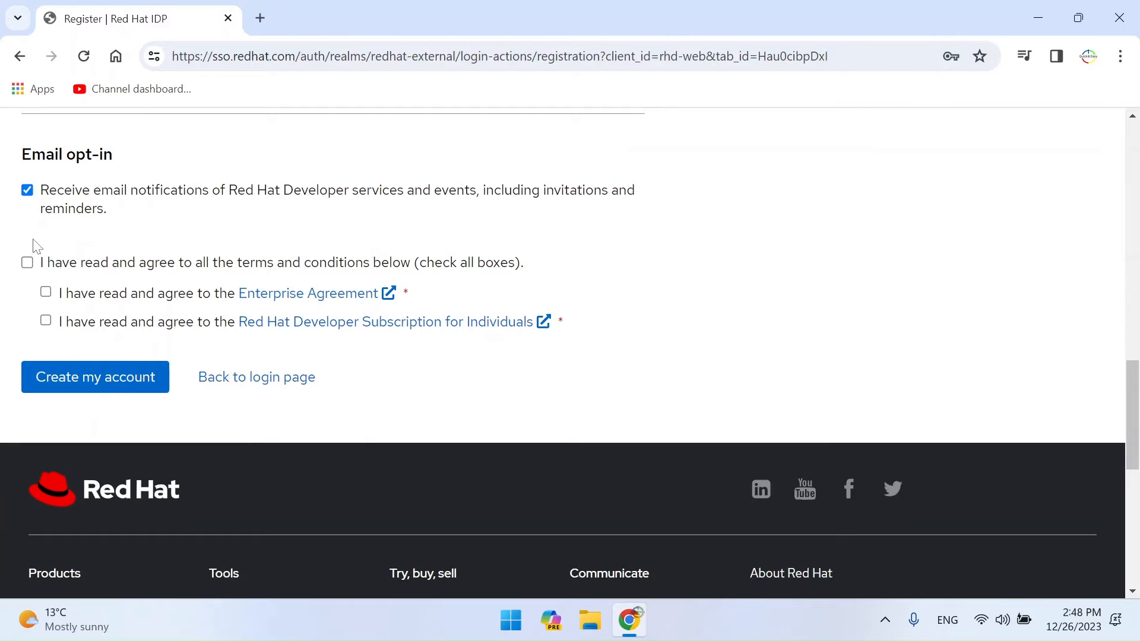
{"action": "left_click", "coordinate": [27, 262]}
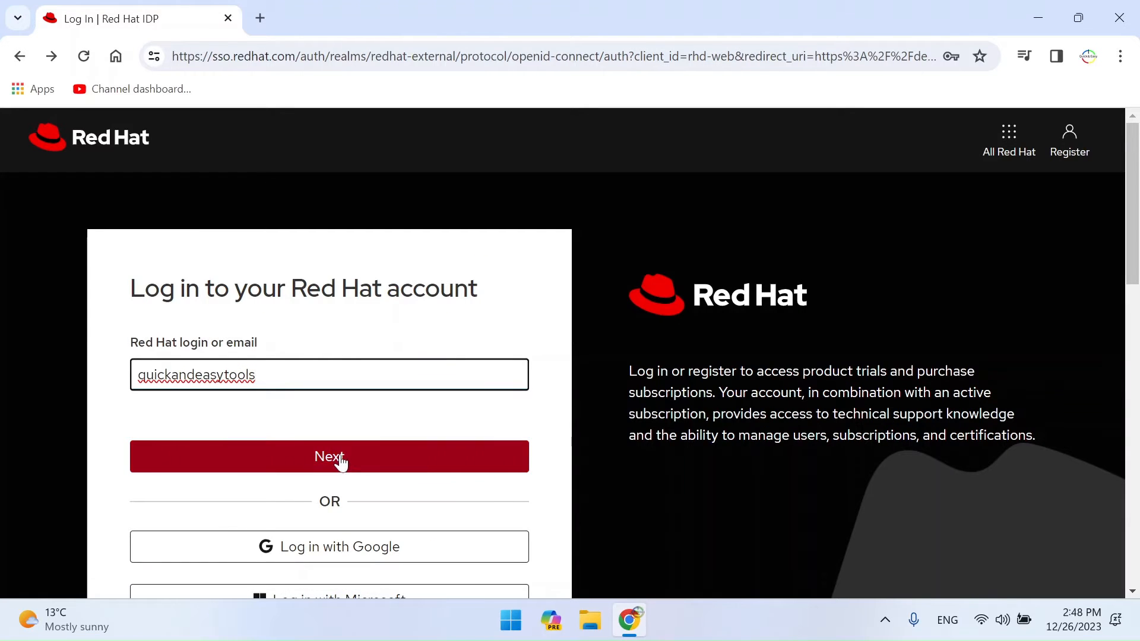
Sign in with the Red Hat login name and password, landing on the Developer home page.
{"action": "left_click", "coordinate": [328, 456]}
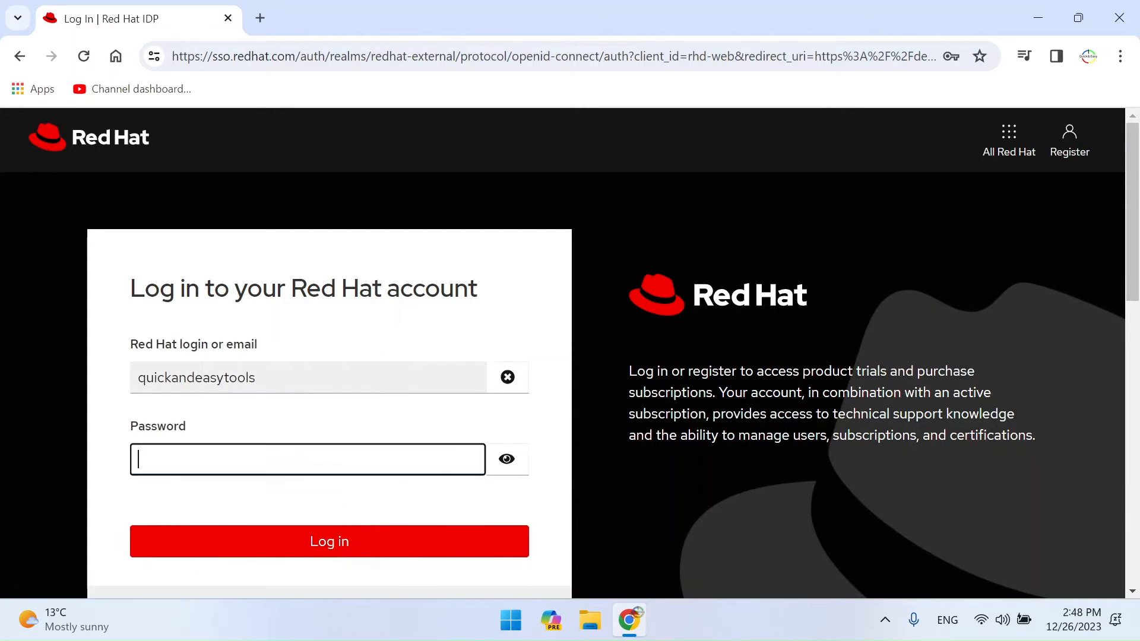
{"action": "type", "text": "password"}
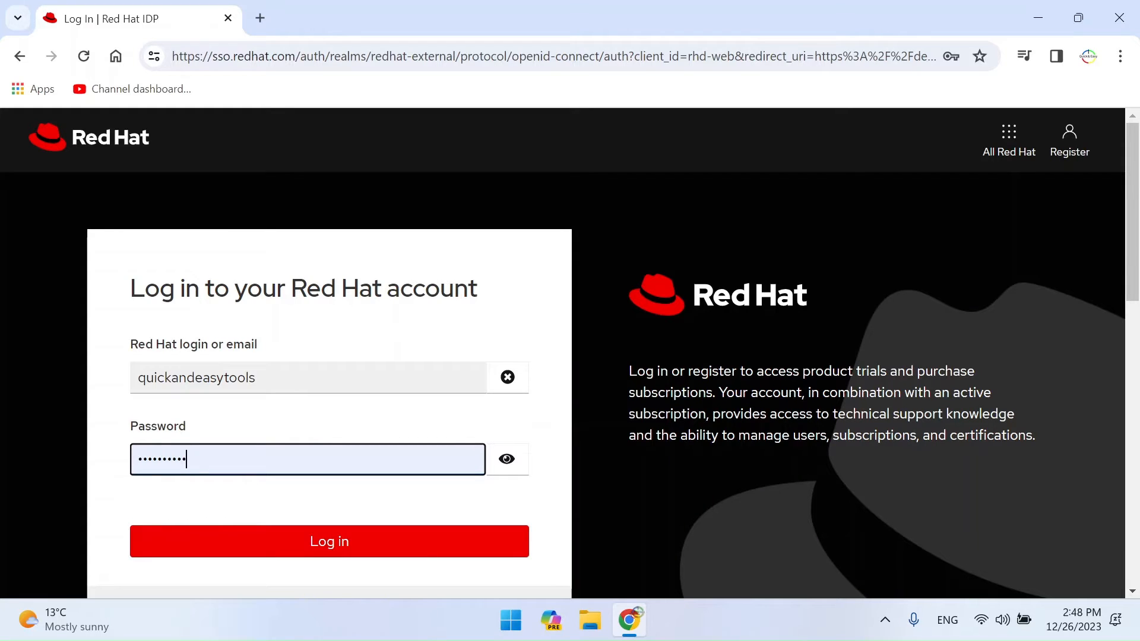
{"action": "left_click", "coordinate": [329, 541]}
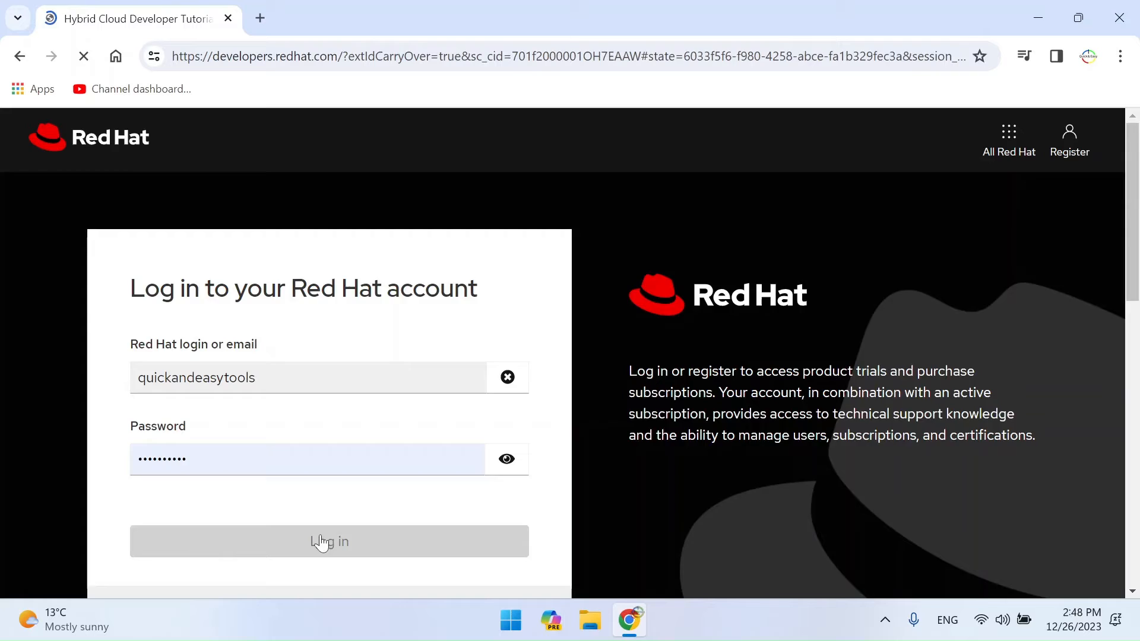
{"action": "left_click", "coordinate": [328, 542]}
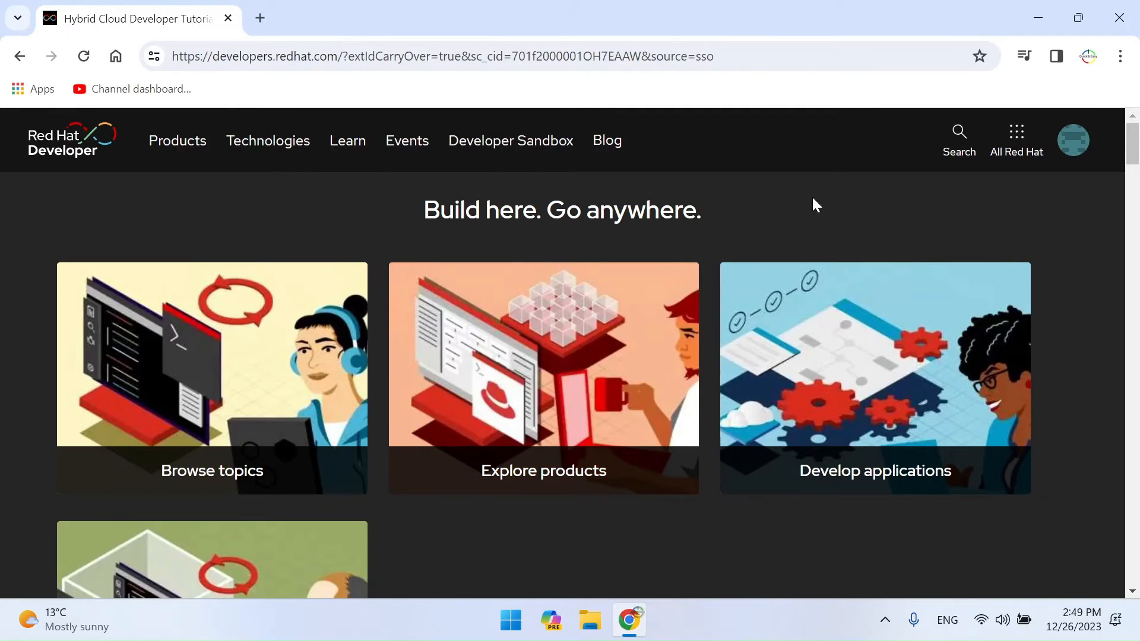
{"action": "mouse_move", "coordinate": [1072, 140]}
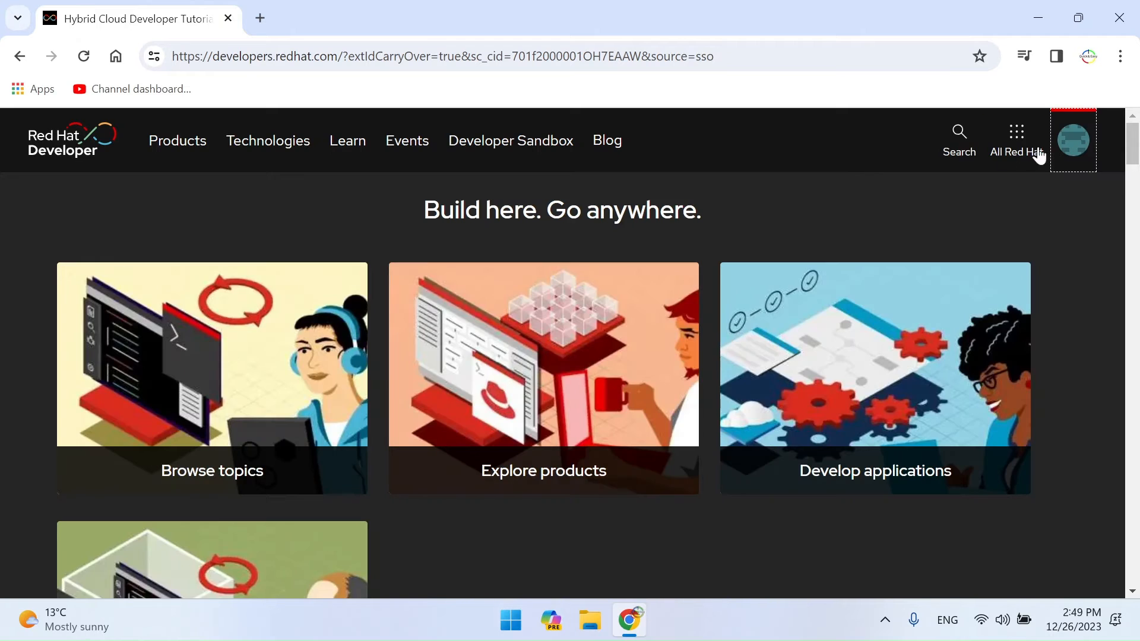
{"action": "mouse_move", "coordinate": [177, 140]}
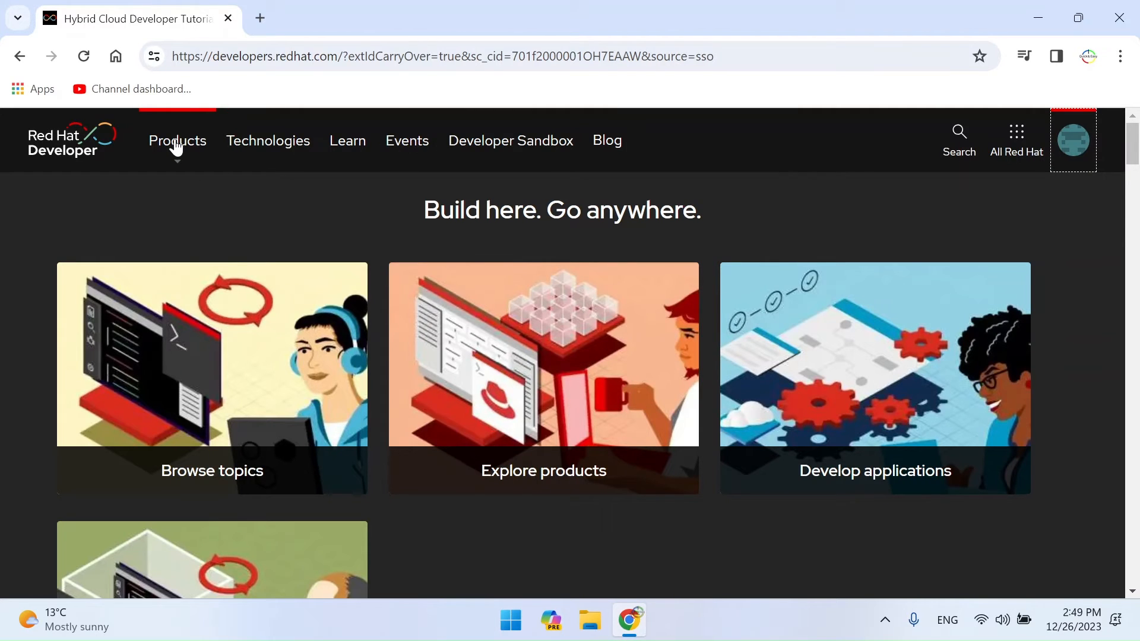
Start the no-cost Red Hat Enterprise Linux download from the Products menu.
{"action": "left_click", "coordinate": [177, 141]}
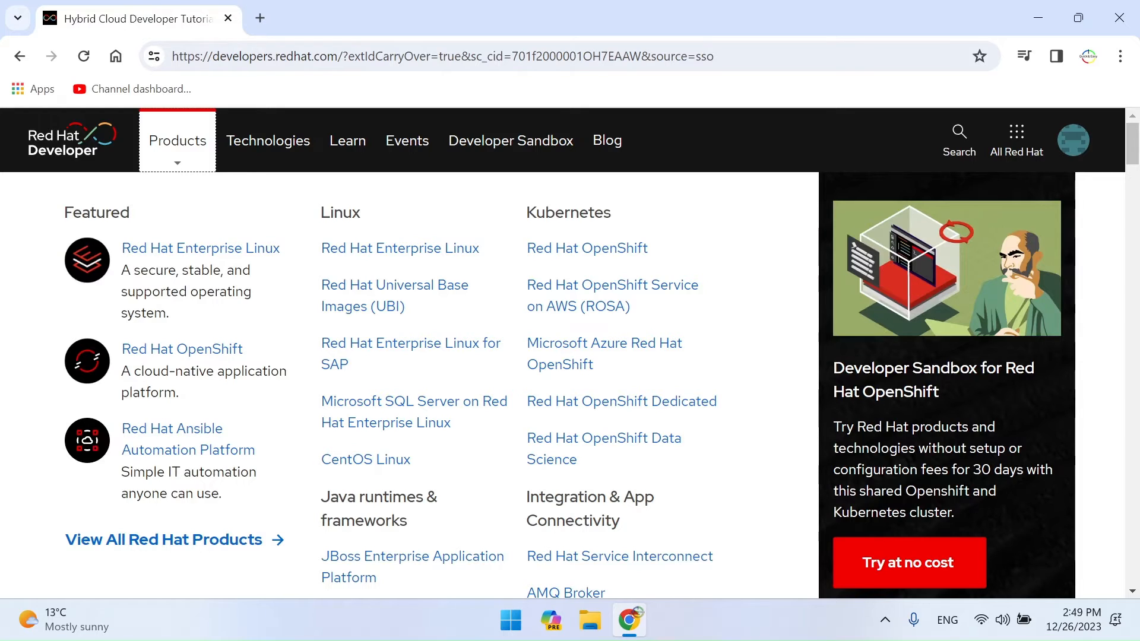
{"action": "mouse_move", "coordinate": [262, 415]}
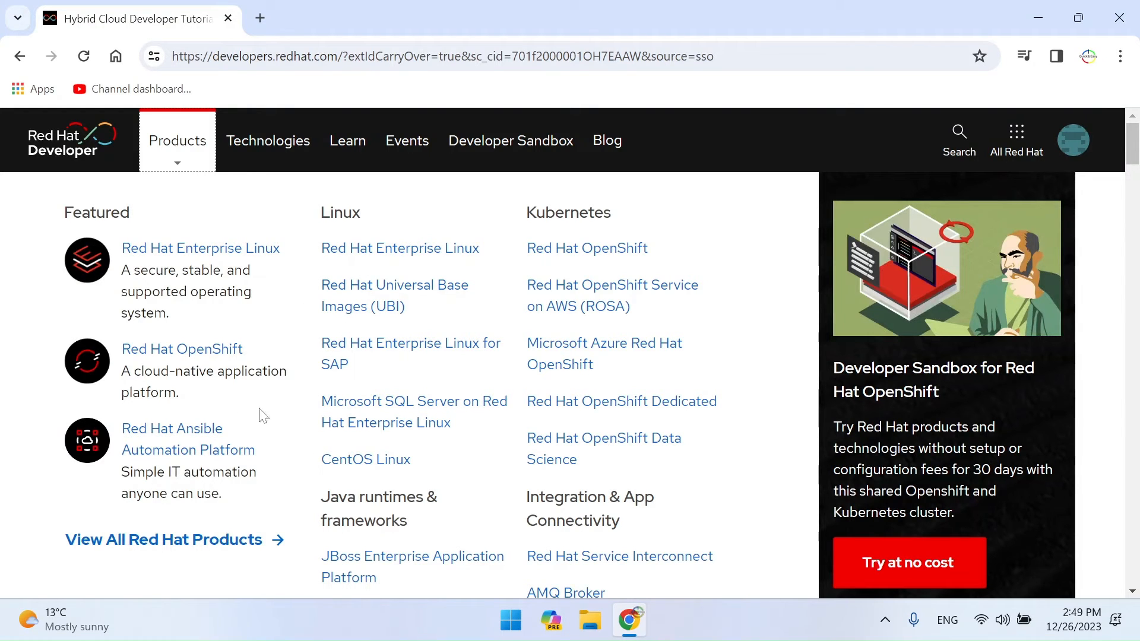
{"action": "mouse_move", "coordinate": [201, 248]}
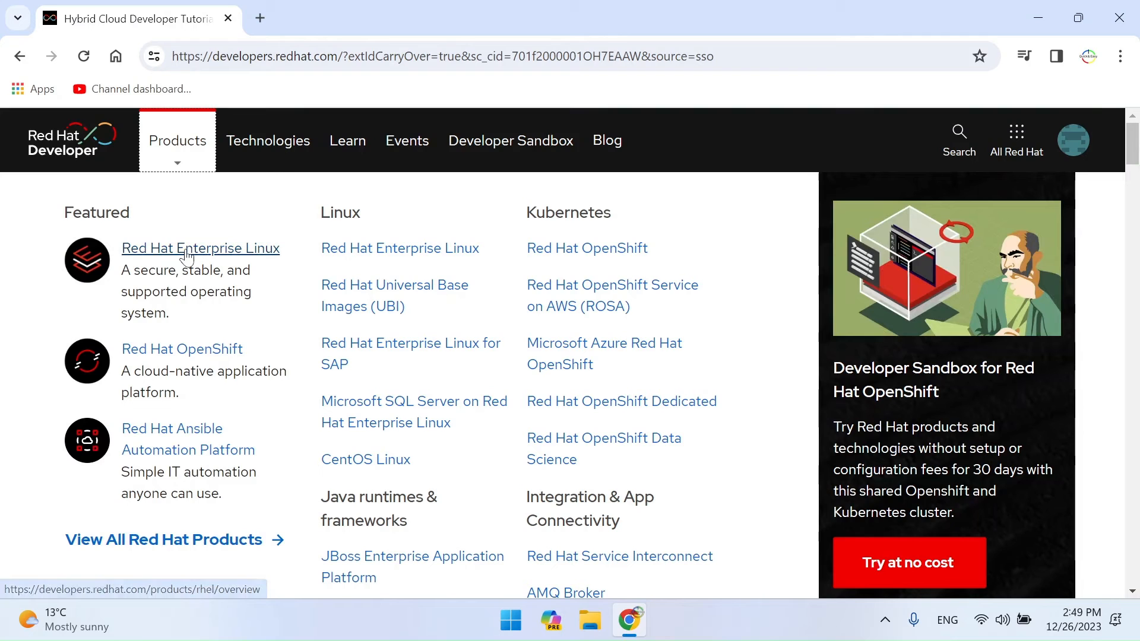
{"action": "left_click", "coordinate": [200, 249]}
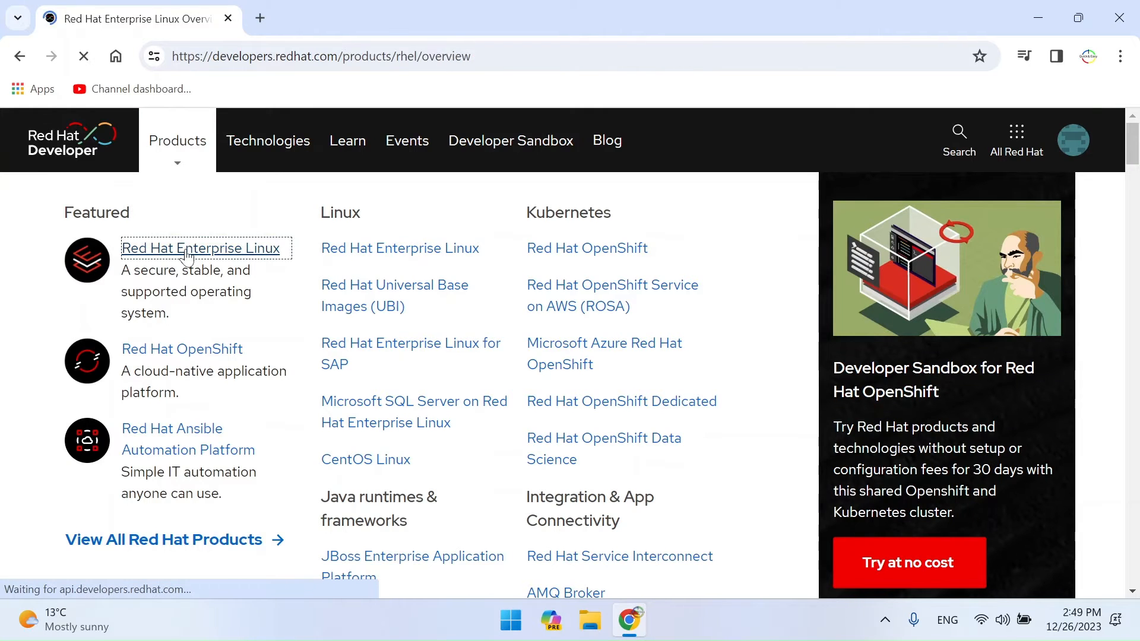
{"action": "left_click", "coordinate": [200, 248]}
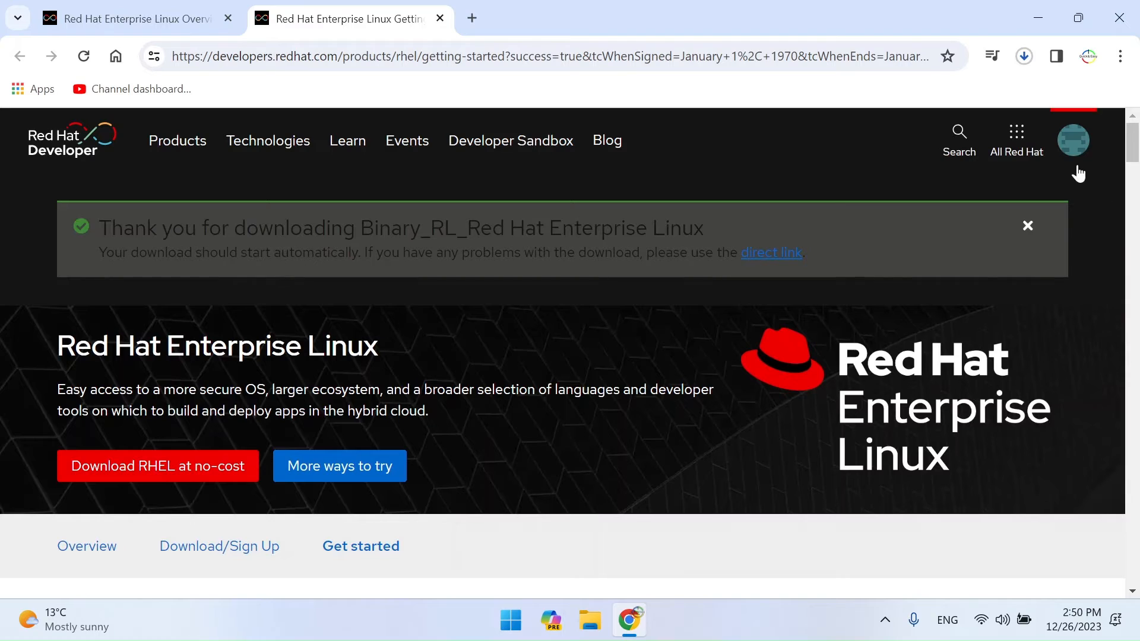
Let rhel-9.3-x86_64-dvd.iso (9.8 GB) finish downloading and show it in its folder.
{"action": "left_click", "coordinate": [1023, 55]}
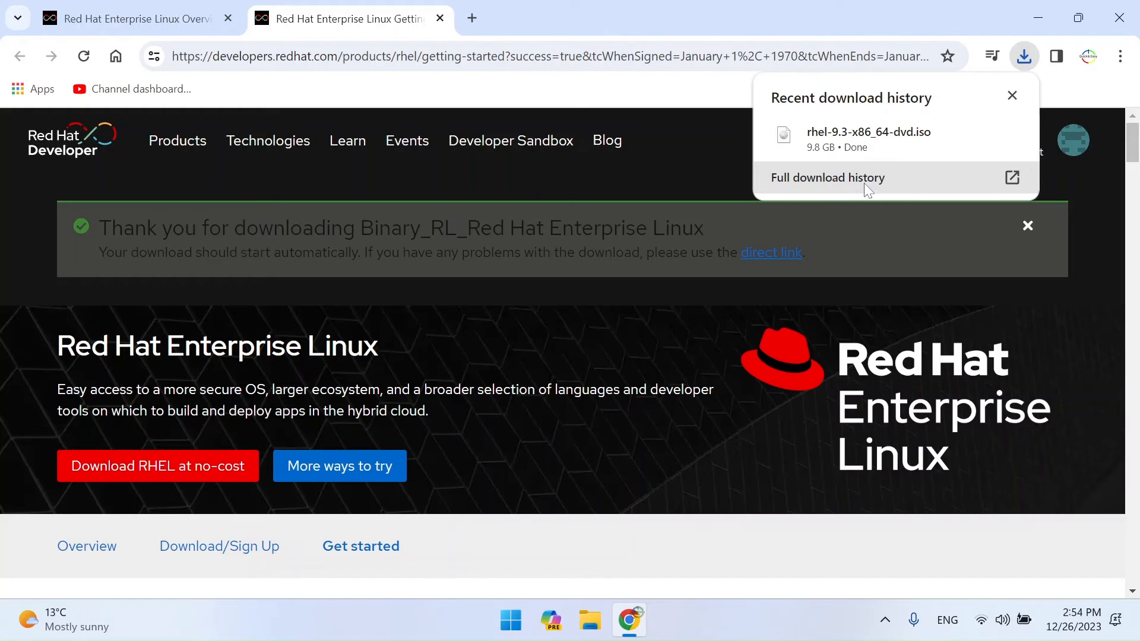
{"action": "mouse_move", "coordinate": [977, 137]}
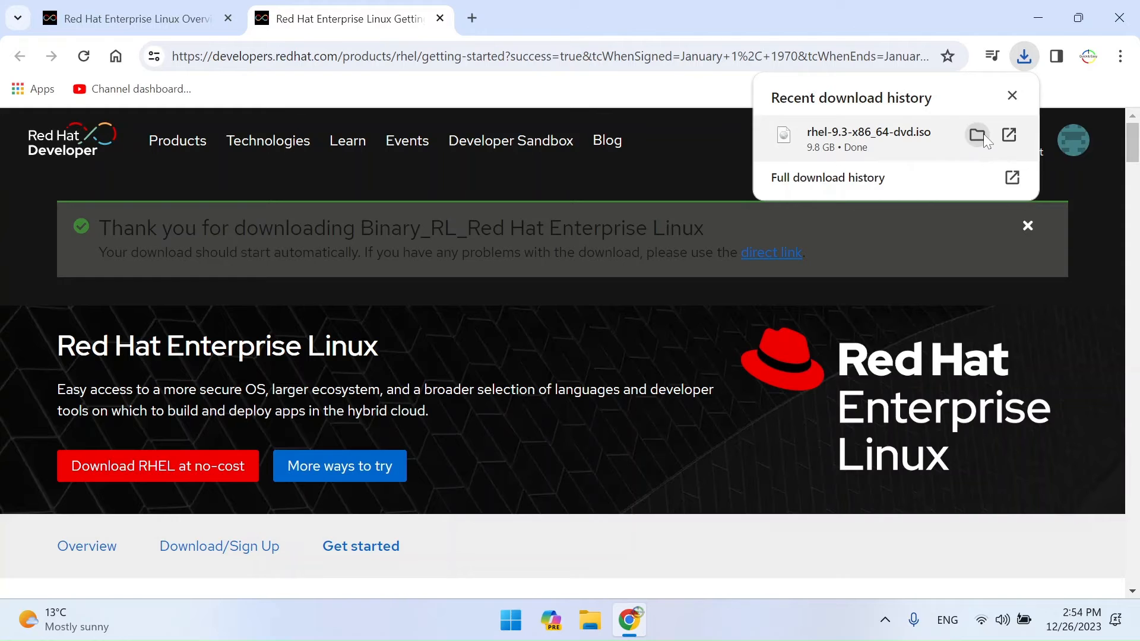
{"action": "left_click", "coordinate": [976, 135]}
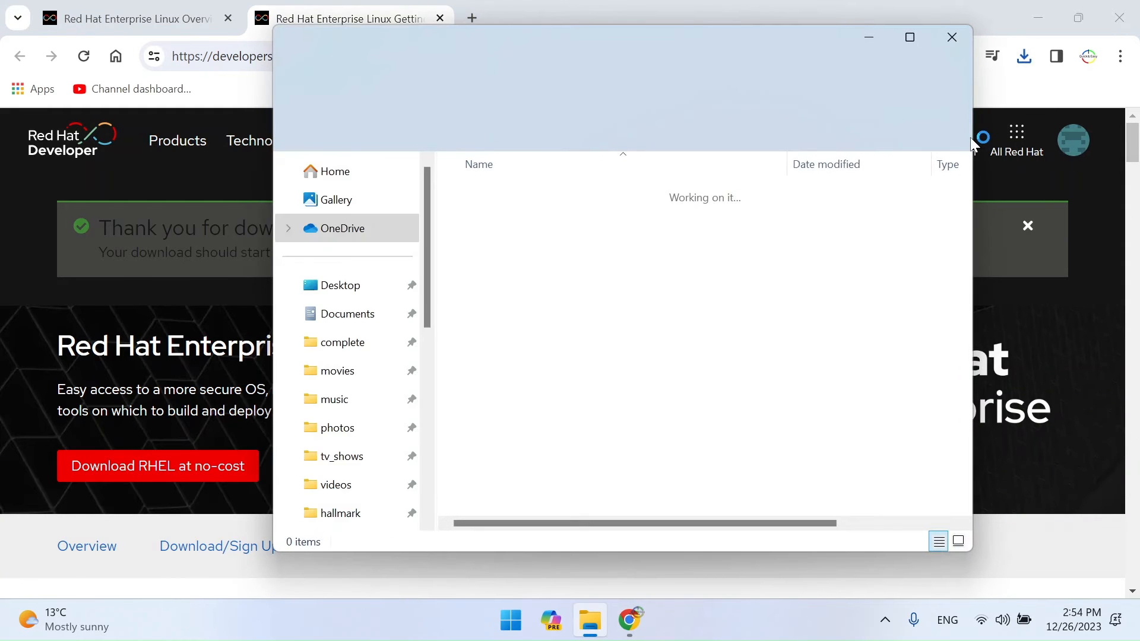
Copy the RHEL 9.3 ISO from Downloads and switch to the Ventoy (F:) drive.
{"action": "left_click", "coordinate": [951, 37]}
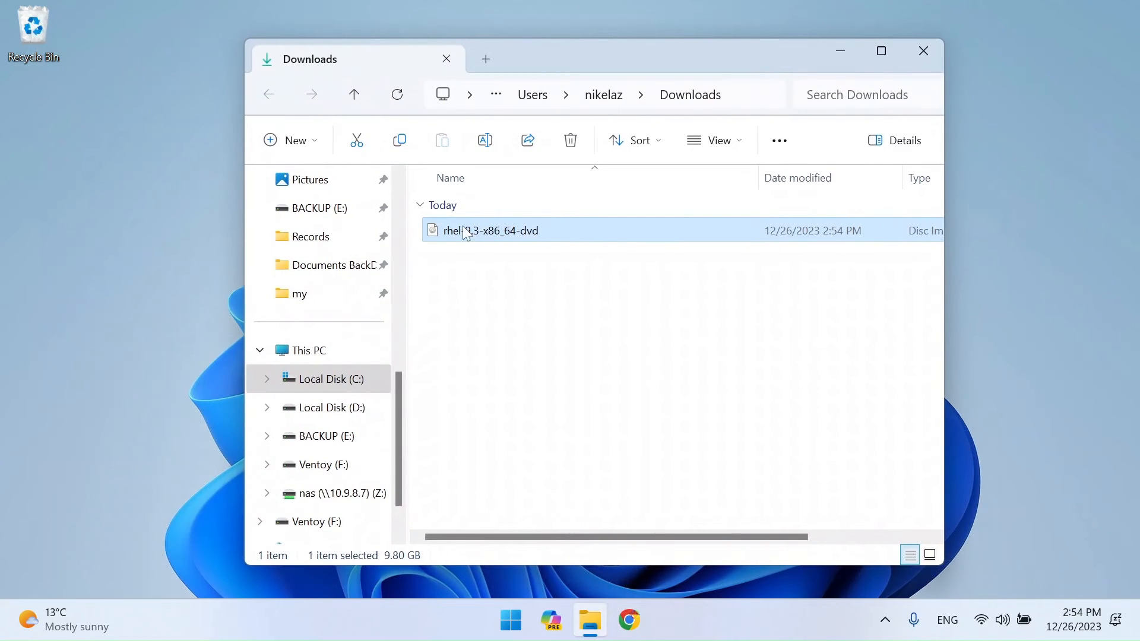
{"action": "right_click", "coordinate": [491, 230]}
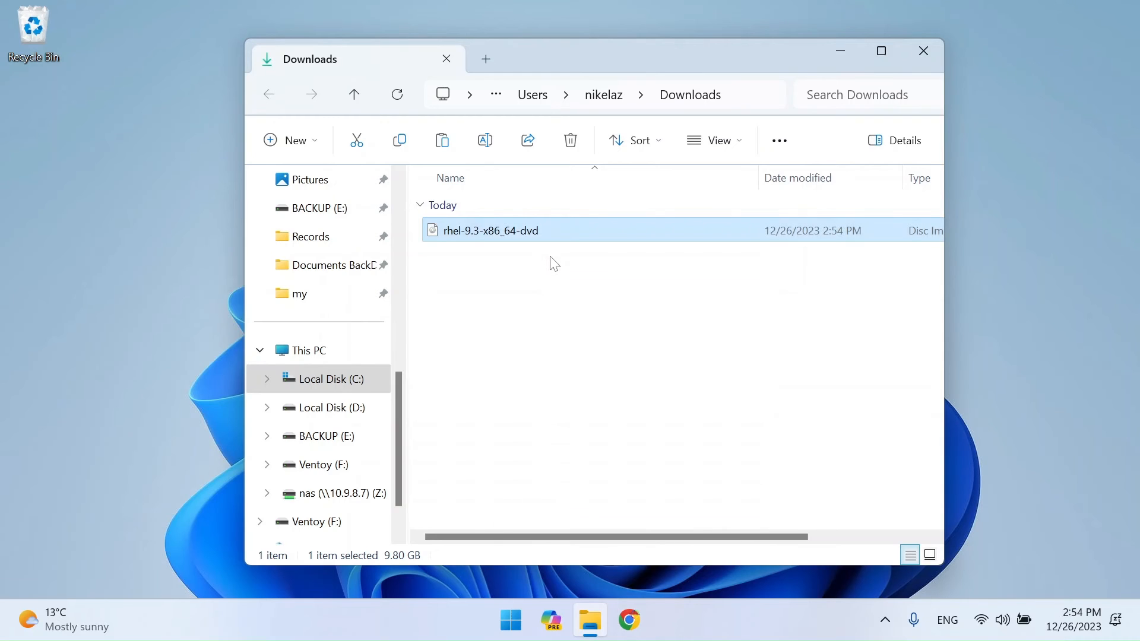
{"action": "mouse_move", "coordinate": [320, 464]}
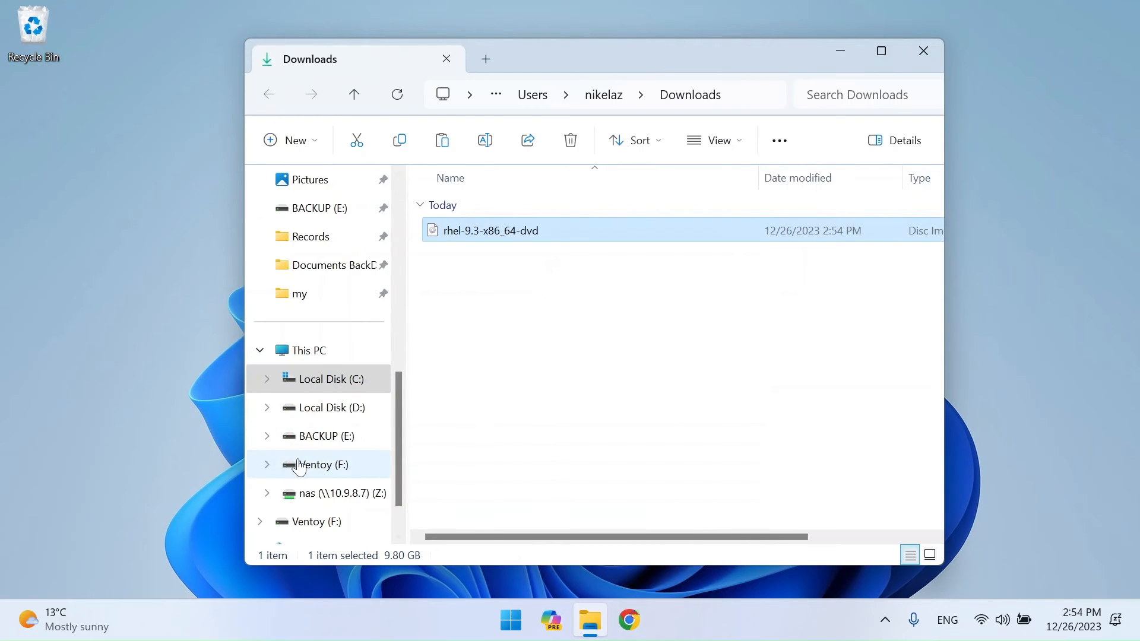
{"action": "left_click", "coordinate": [321, 464]}
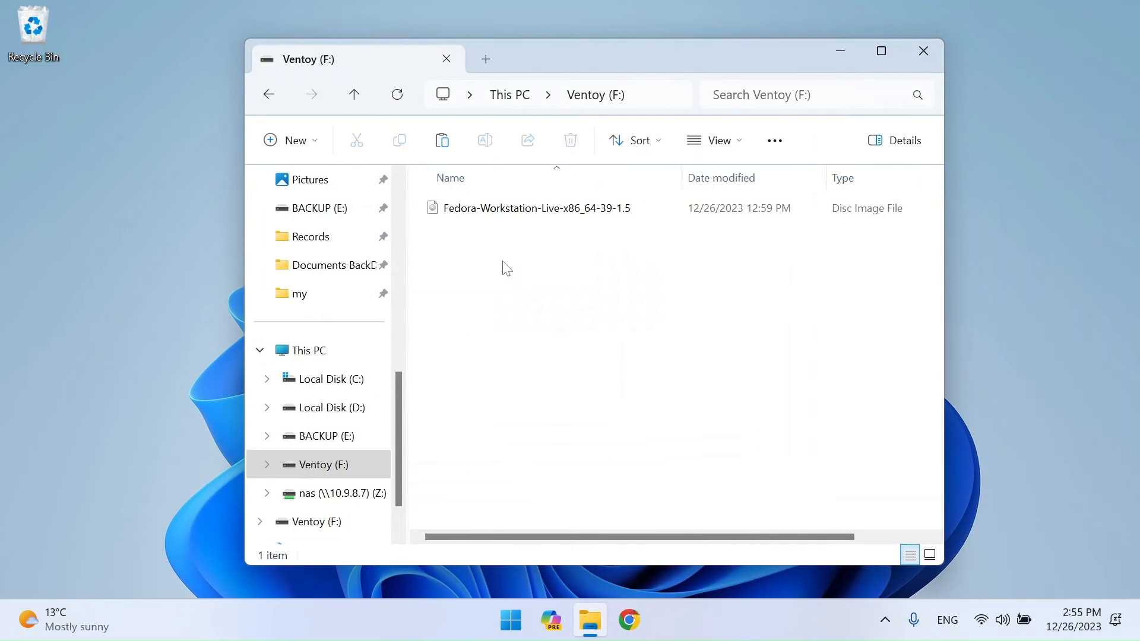
{"action": "mouse_move", "coordinate": [528, 276]}
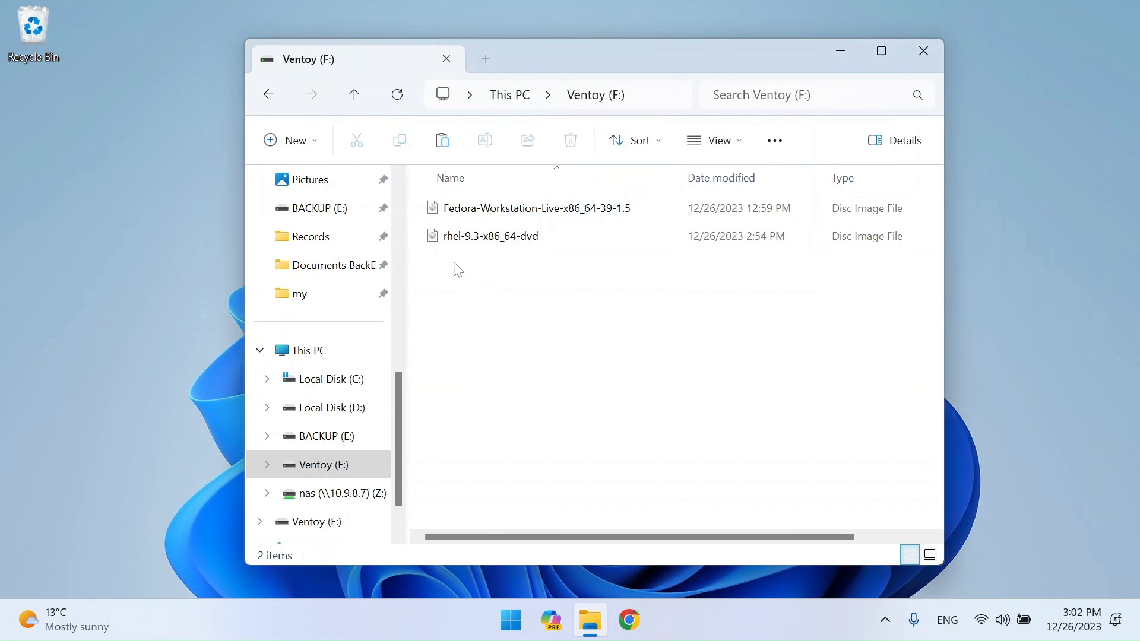
Paste the RHEL 9.3 ISO onto Ventoy (F:) beside the Fedora Workstation ISO.
{"action": "left_click", "coordinate": [490, 235]}
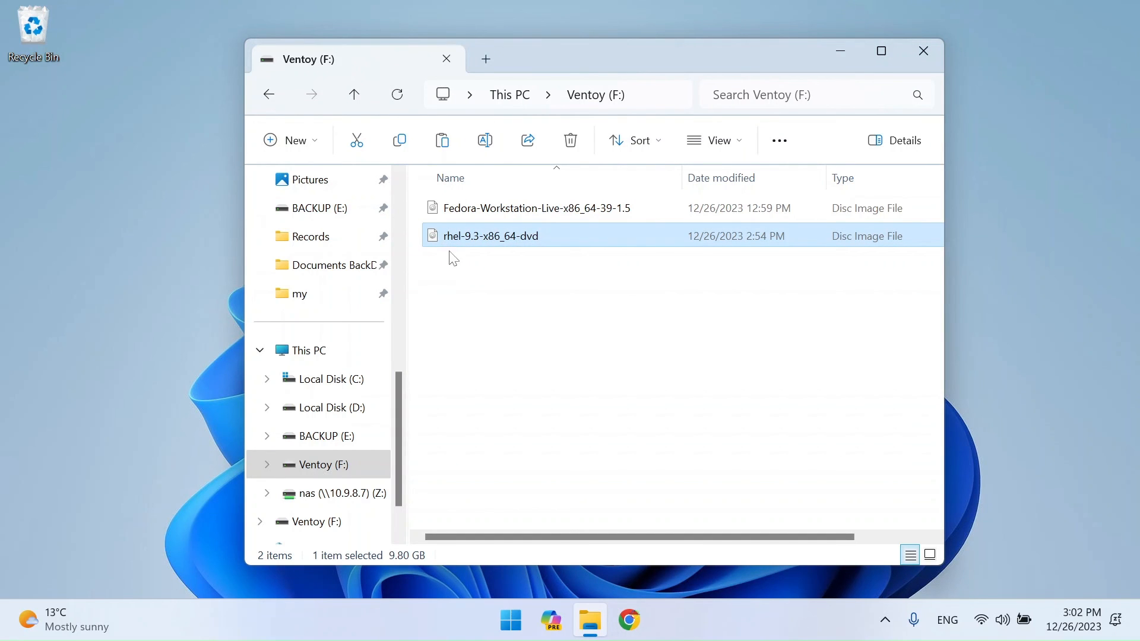
{"action": "mouse_move", "coordinate": [923, 51]}
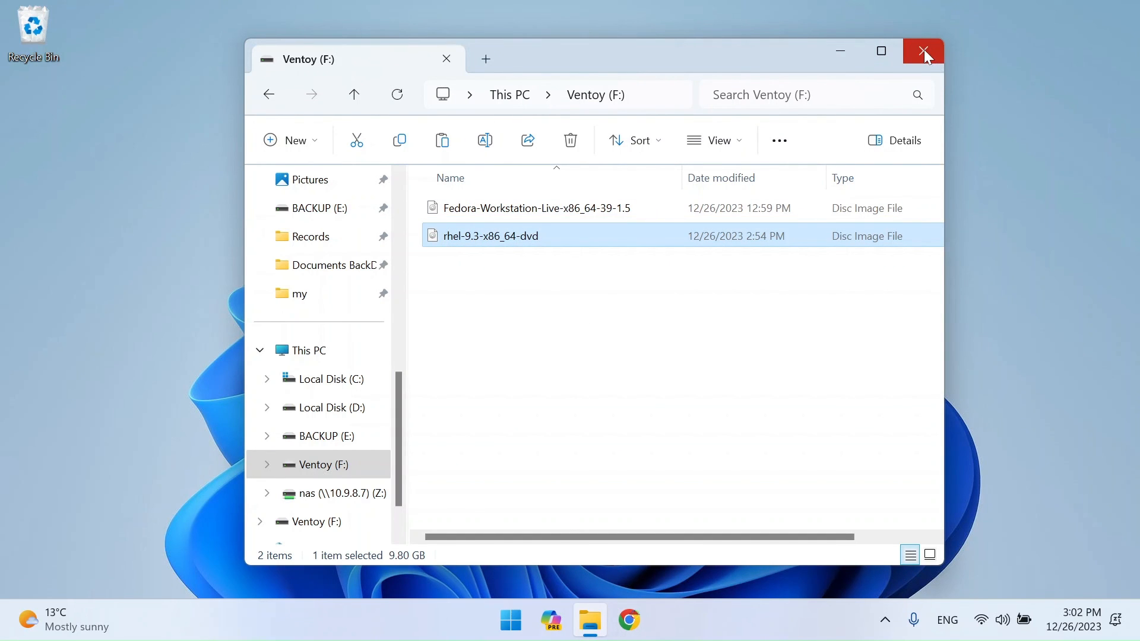
Close File Explorer and show the Start menu's Restart, Shut down and Sleep choices.
{"action": "left_click", "coordinate": [923, 51]}
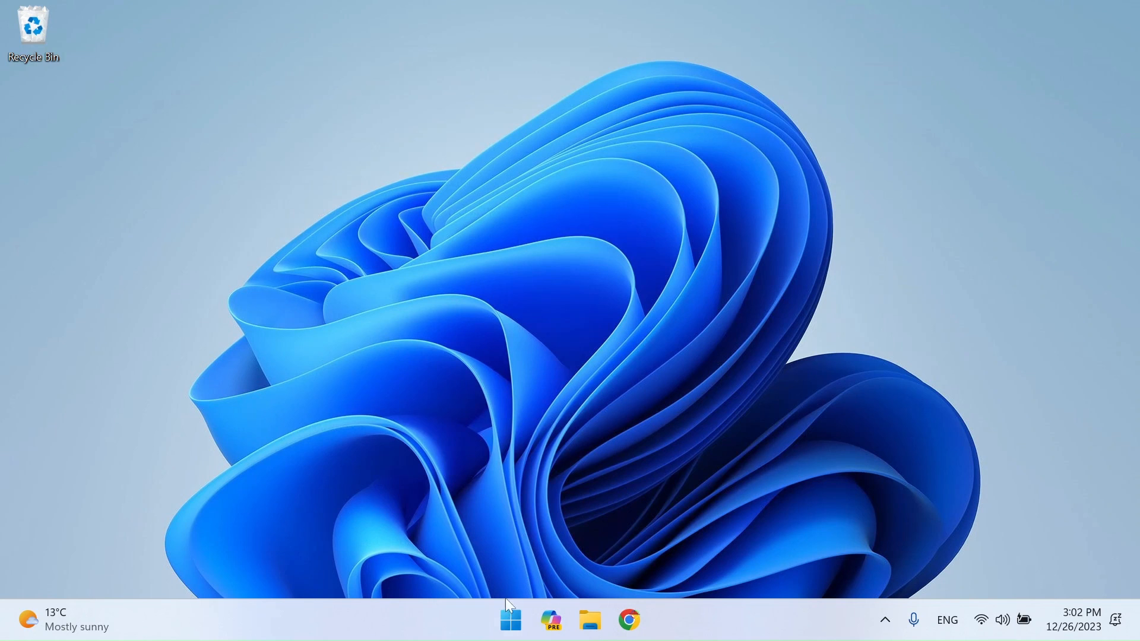
{"action": "left_click", "coordinate": [509, 620]}
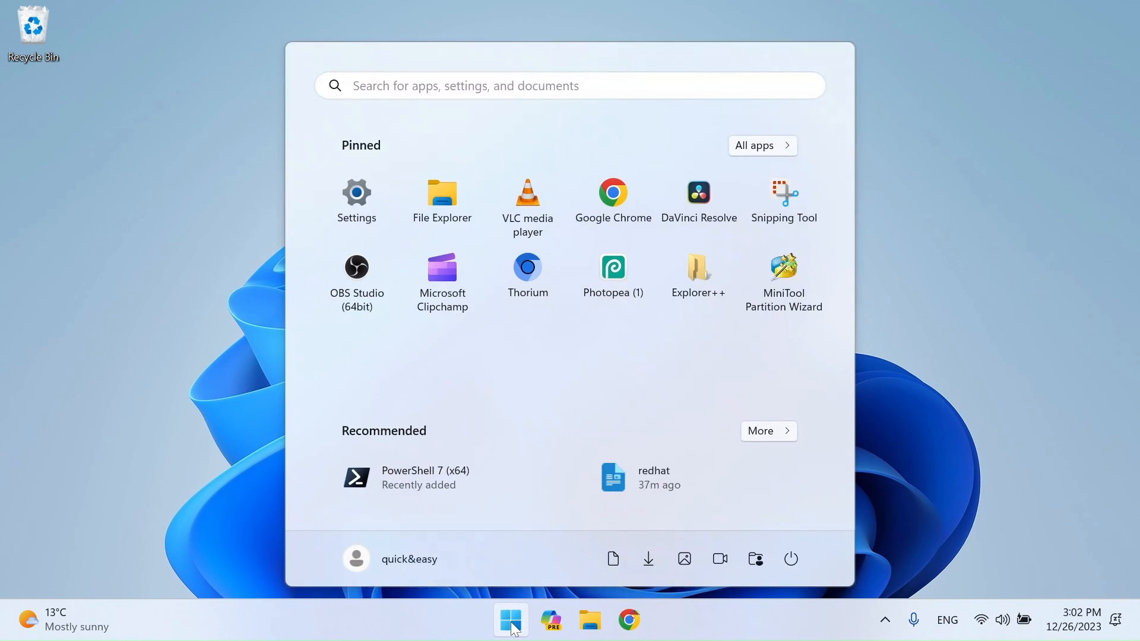
{"action": "left_click", "coordinate": [789, 558]}
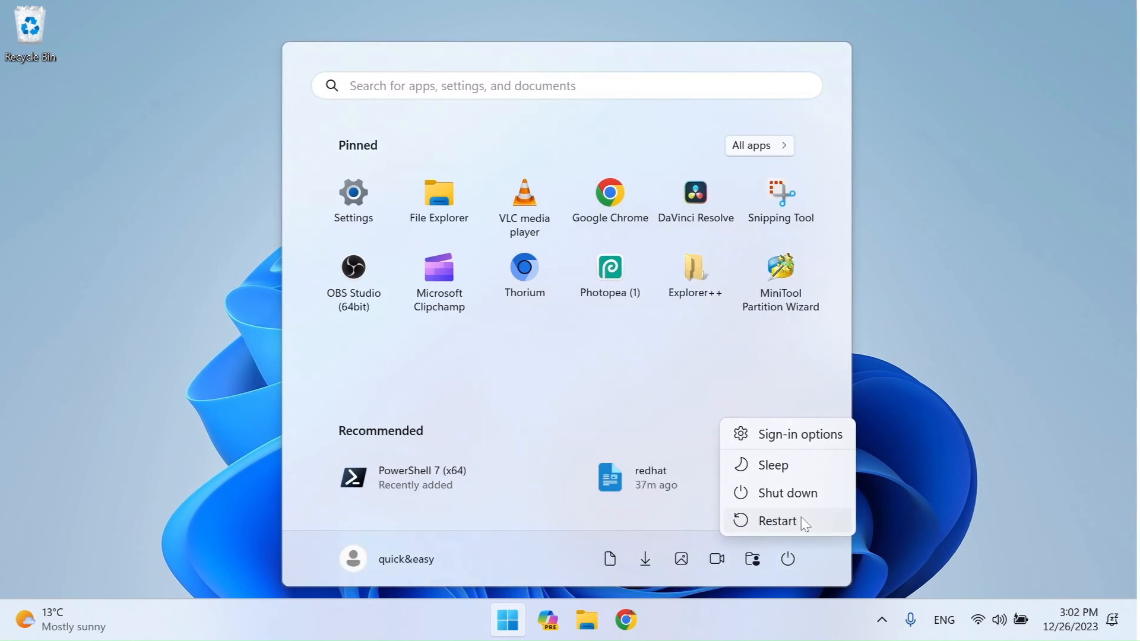